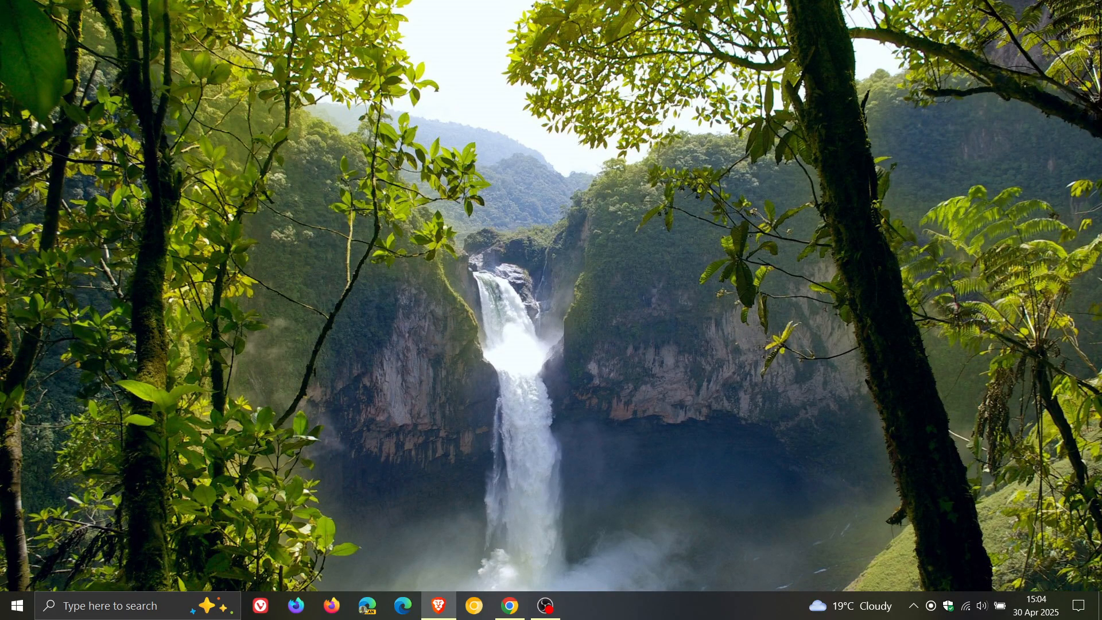
Restore Chrome from the taskbar to show the Windows Blogs Copilot+ PCs post.
click(509, 604)
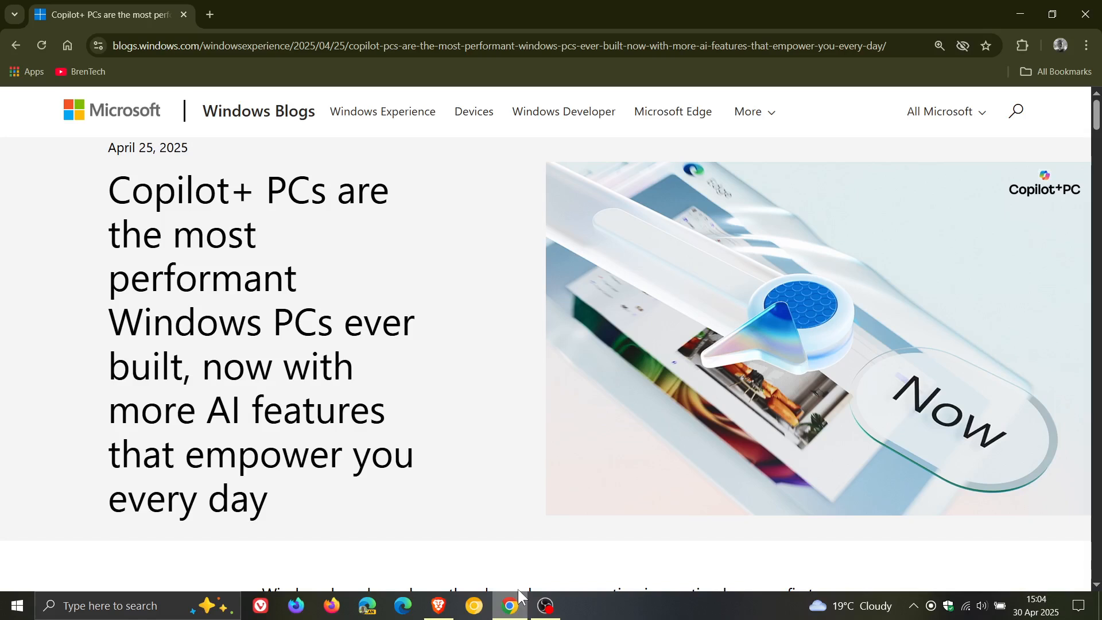
mouse_move(503, 309)
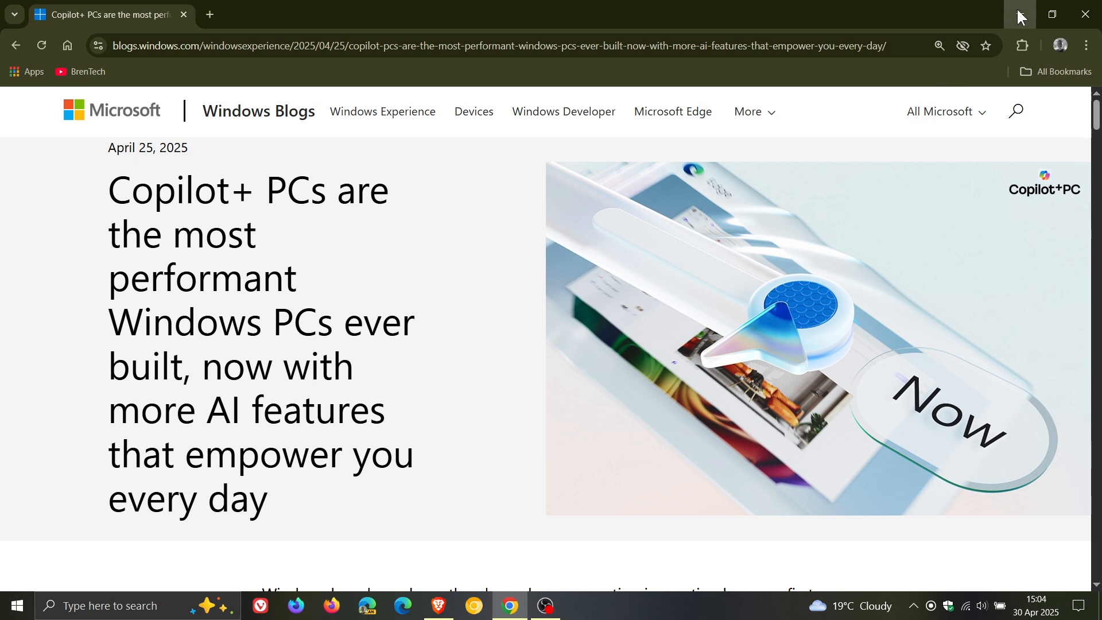
Minimize Chrome to reveal the waterfall wallpaper and taskbar.
click(1084, 14)
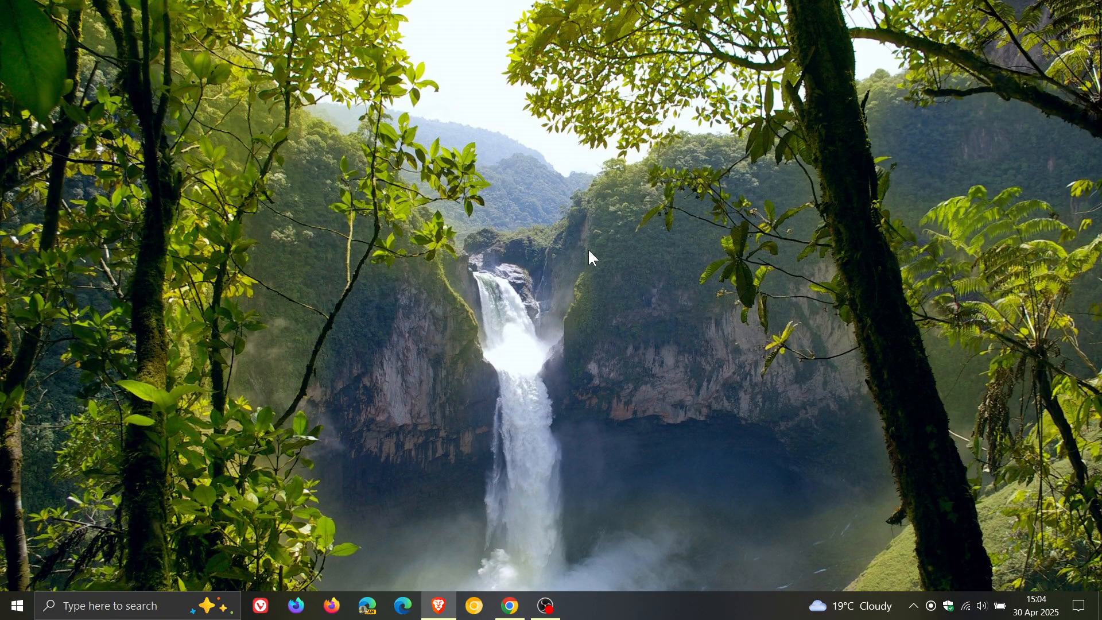
mouse_move(587, 235)
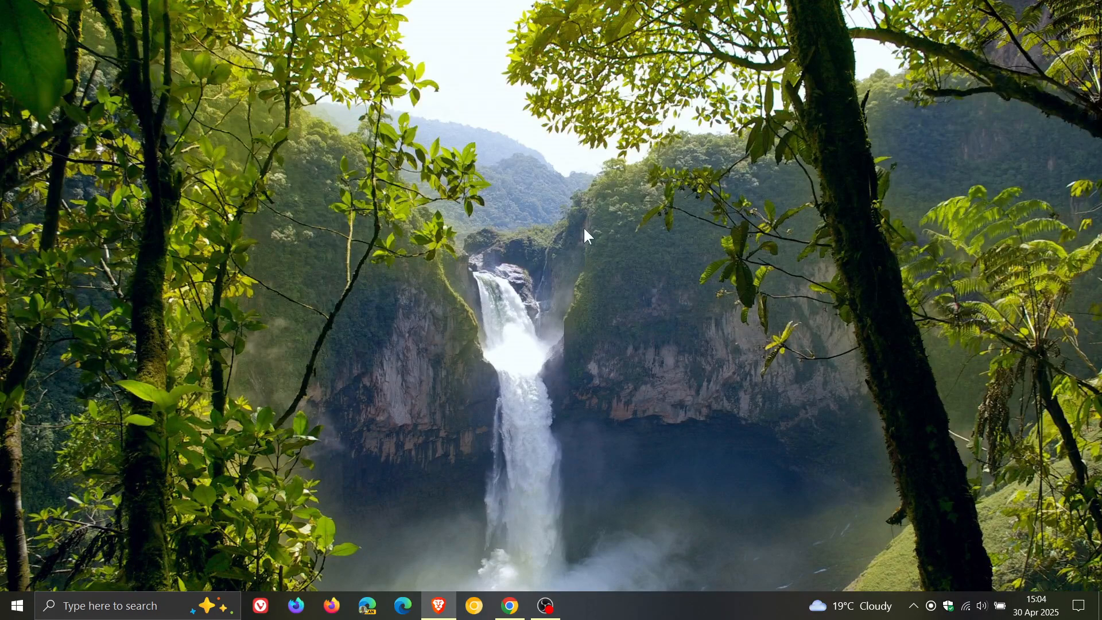
mouse_move(645, 276)
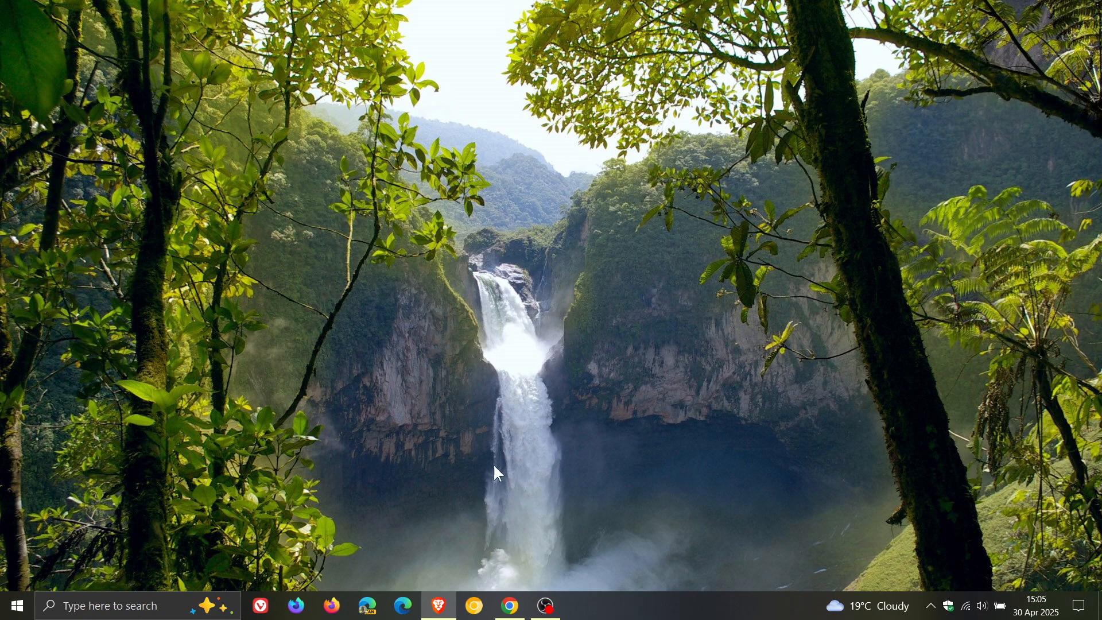
Restore the Copilot+ PCs post and highlight 'Deliver up to 13%' under 'How Copilot+ PCs stack up'.
click(508, 604)
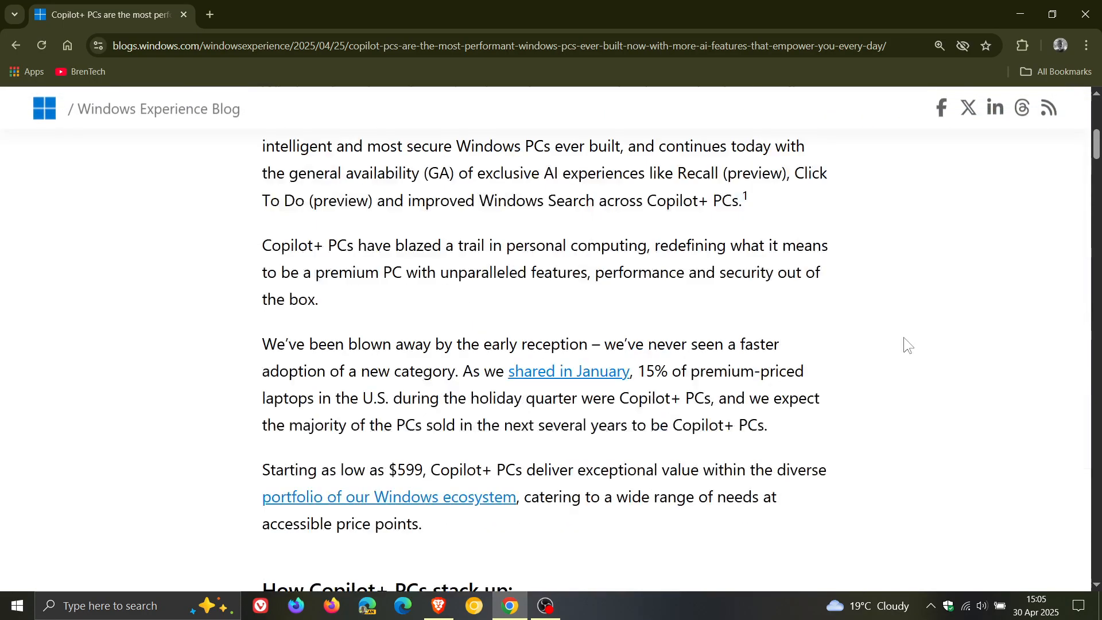
scroll(down, 3)
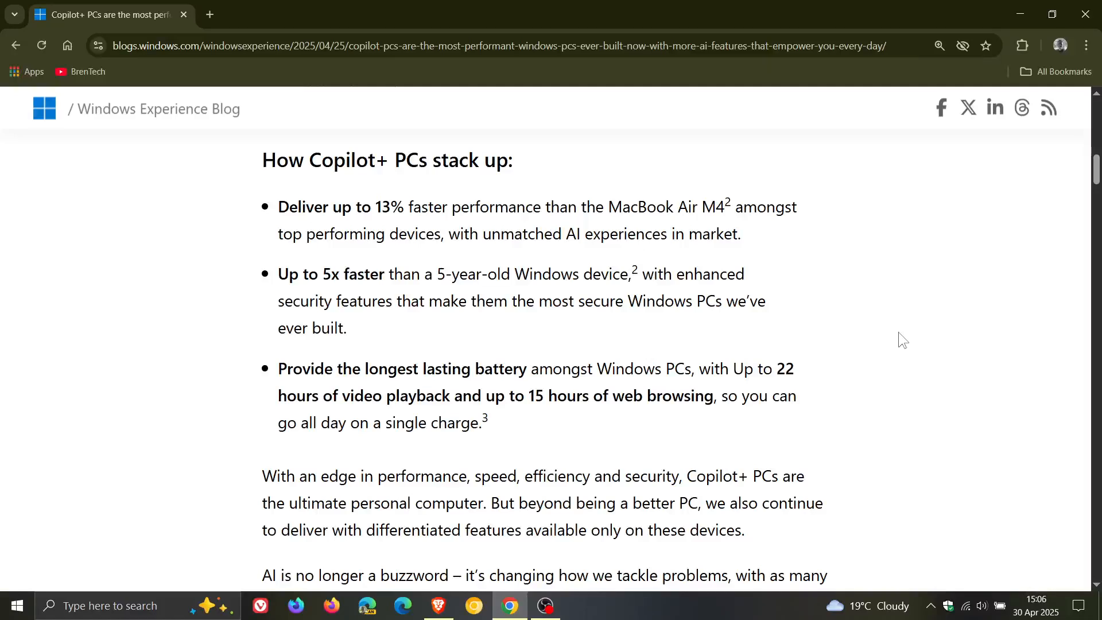
mouse_move(269, 254)
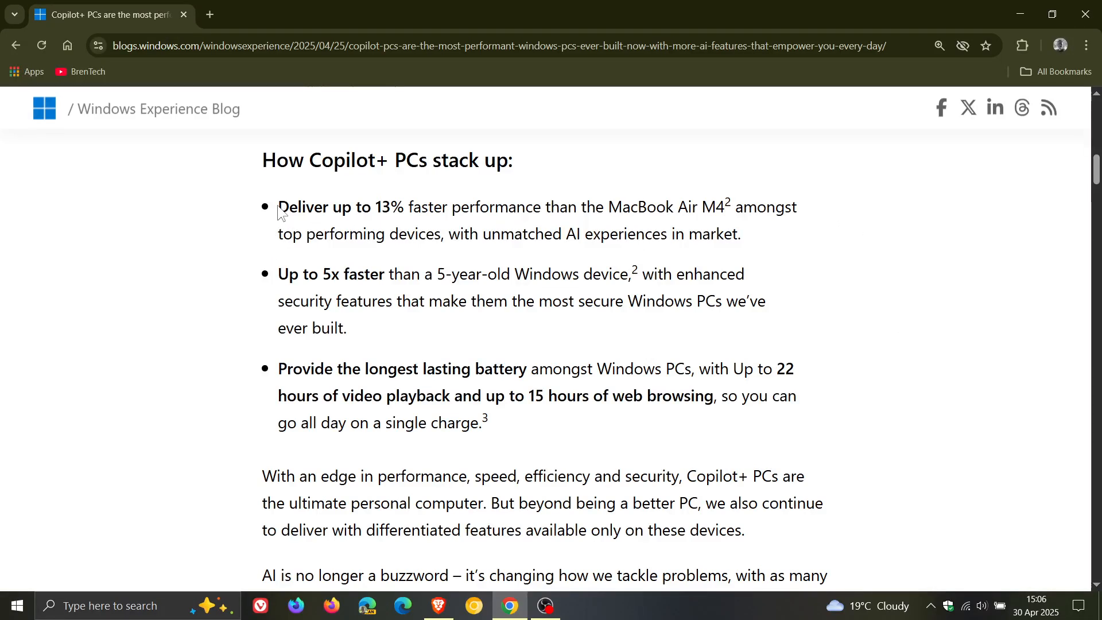
drag(278, 207, 407, 206)
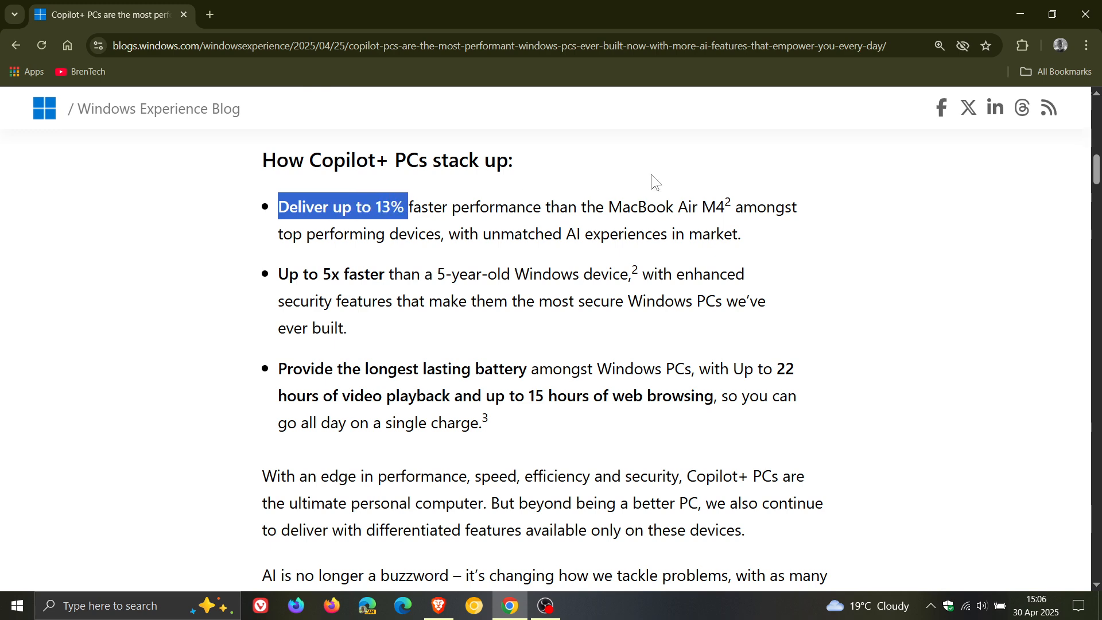
mouse_move(815, 215)
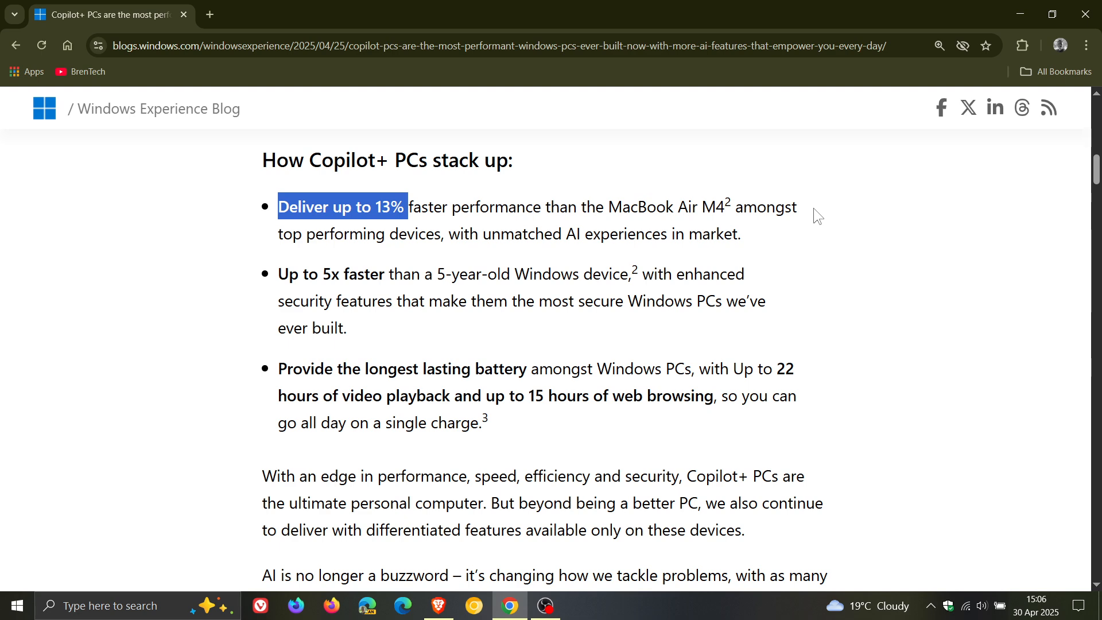
mouse_move(281, 282)
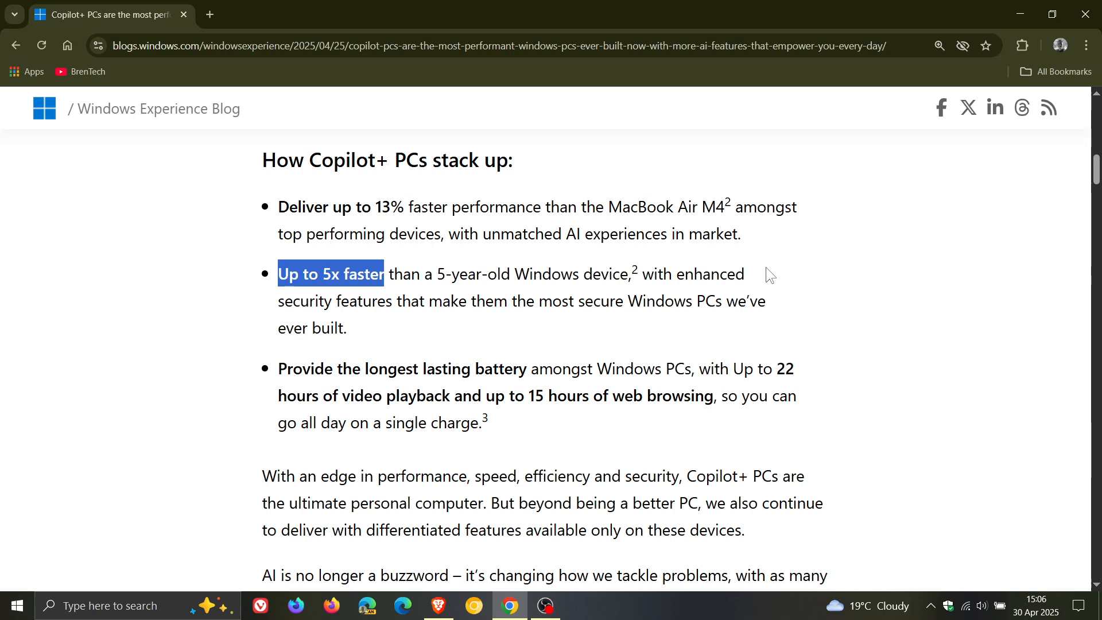
mouse_move(776, 282)
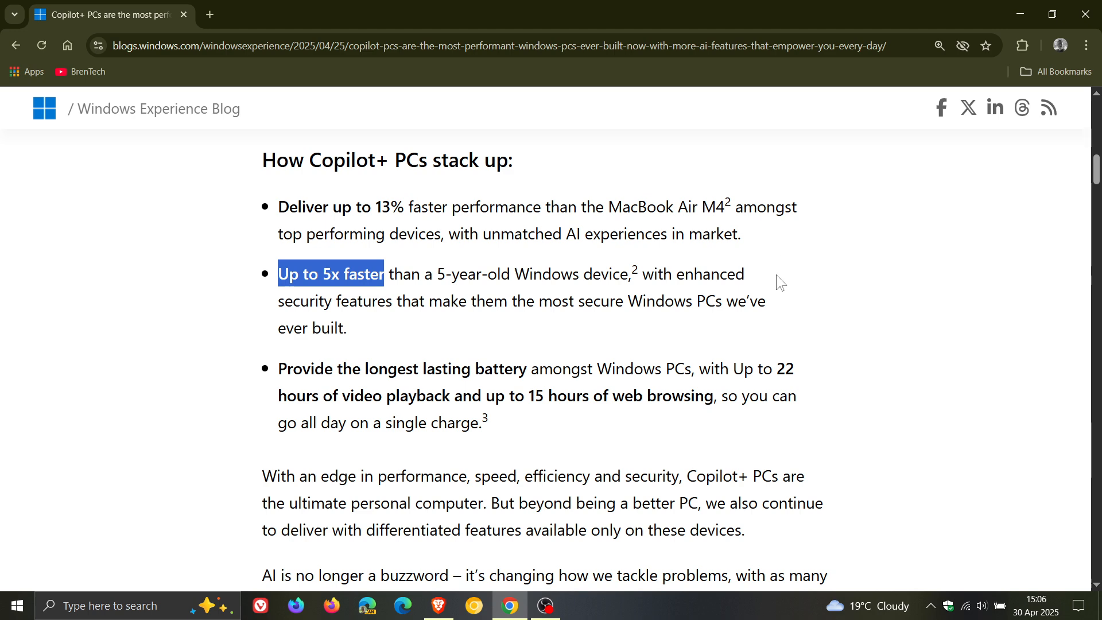
mouse_move(822, 312)
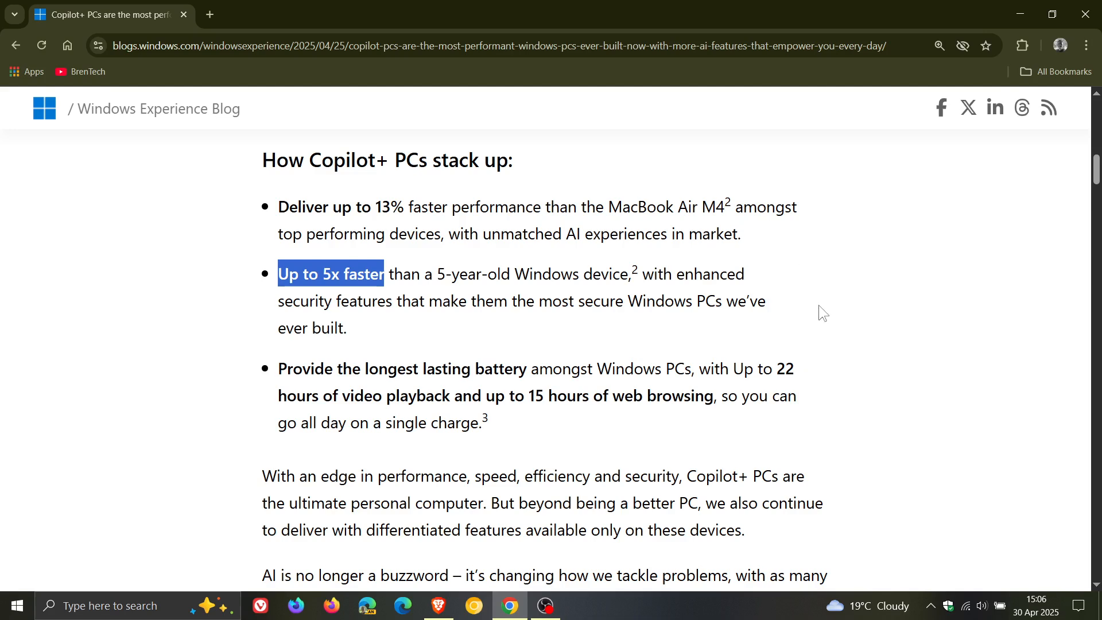
mouse_move(792, 307)
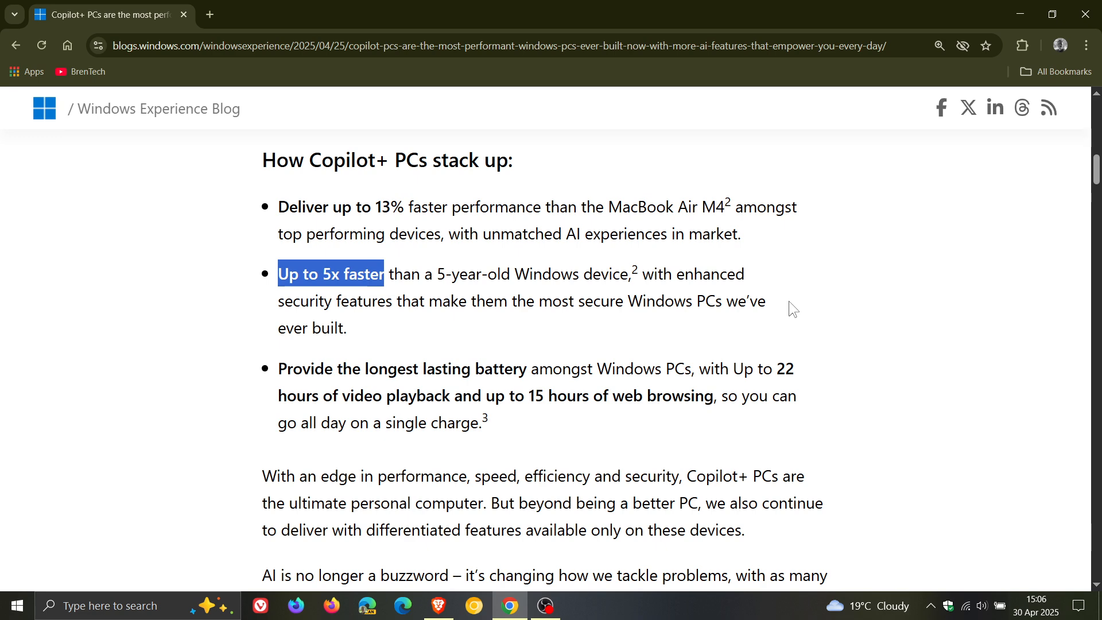
mouse_move(831, 384)
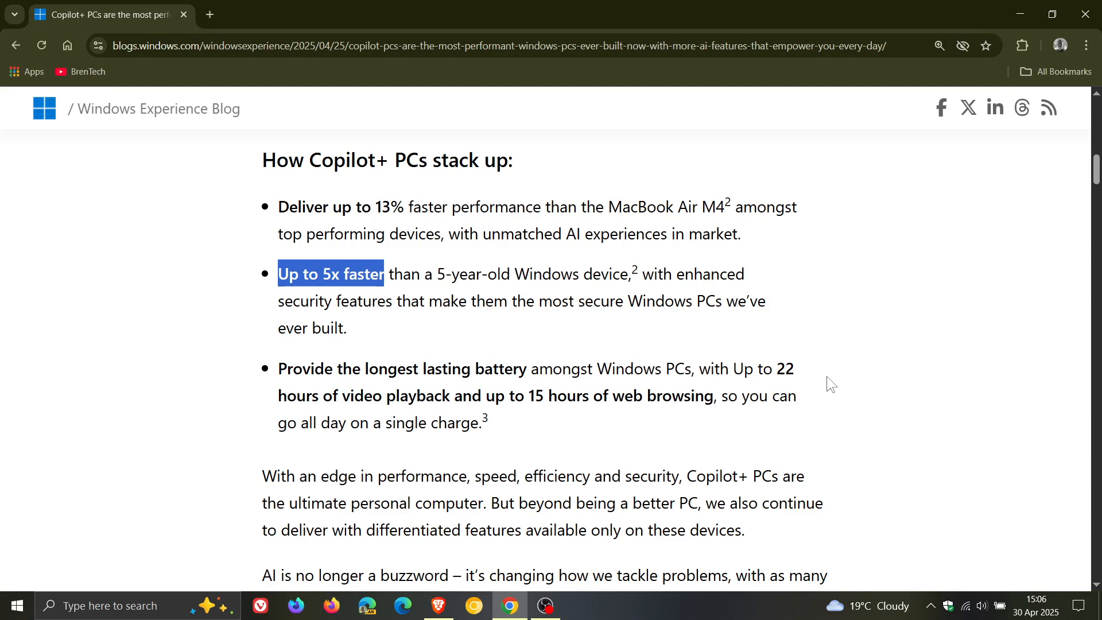
mouse_move(852, 392)
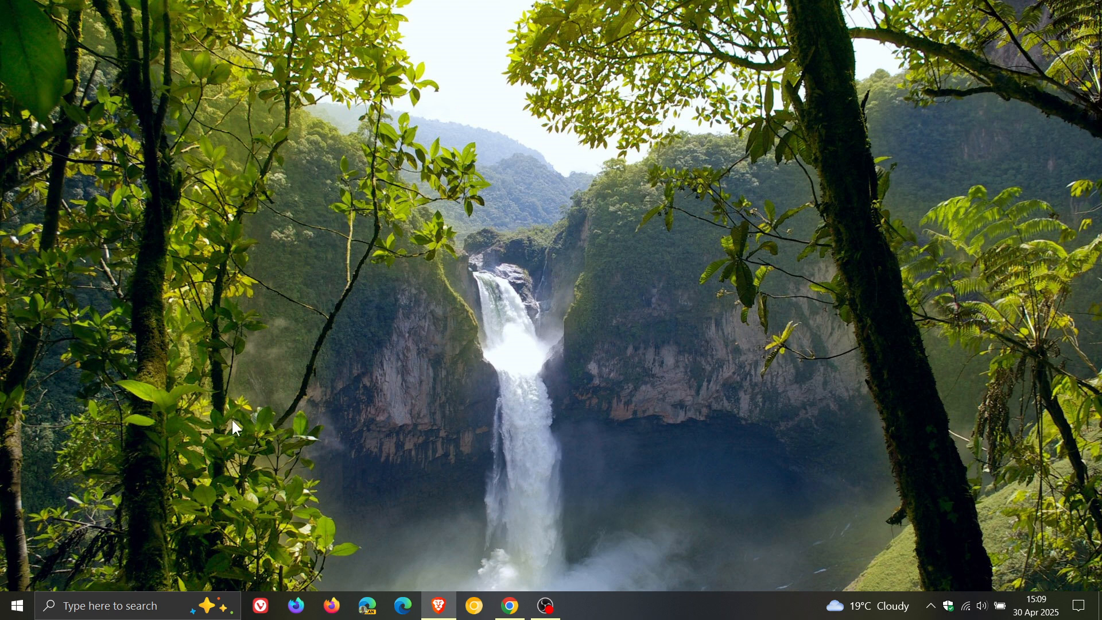
mouse_move(765, 351)
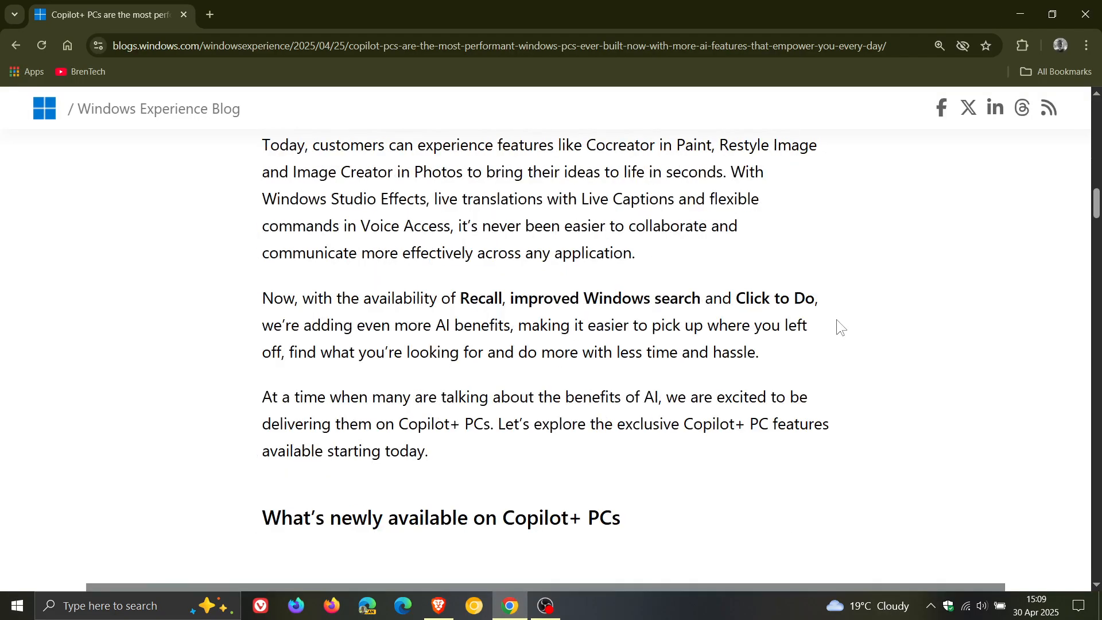
Scroll down through the Recall, Windows search and Click to Do sections, then back up.
scroll(down, 3)
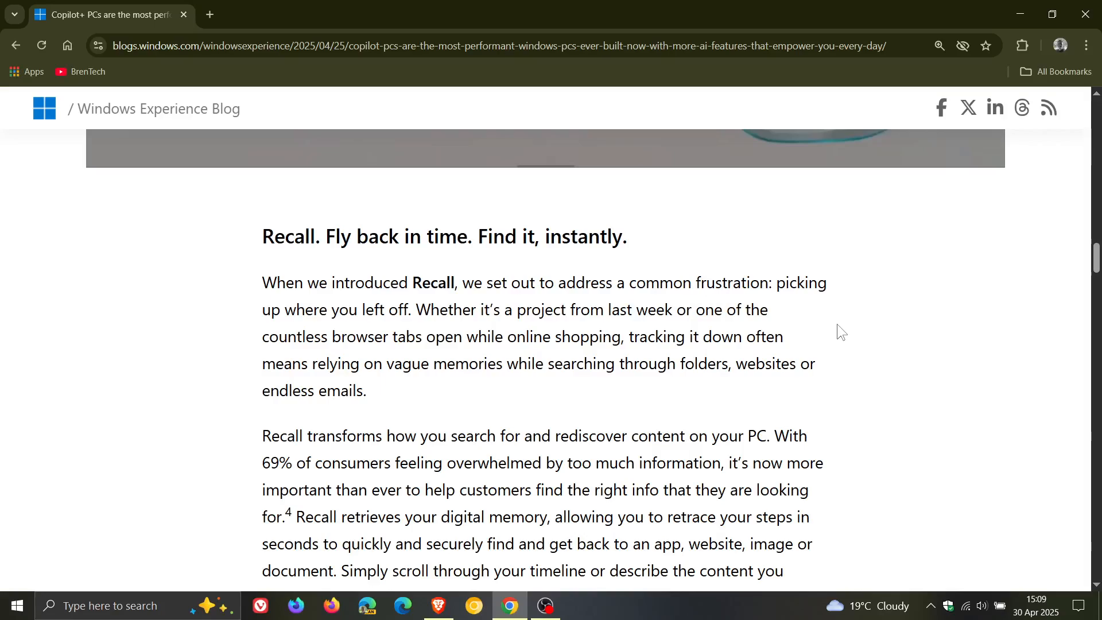
scroll(down, 3)
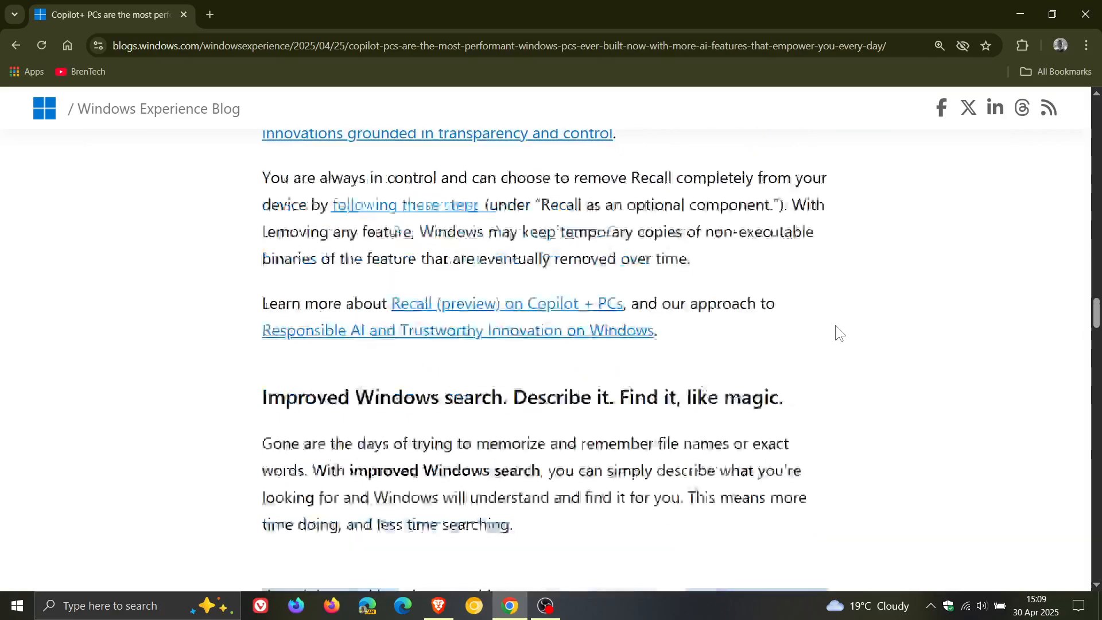
scroll(down, 3)
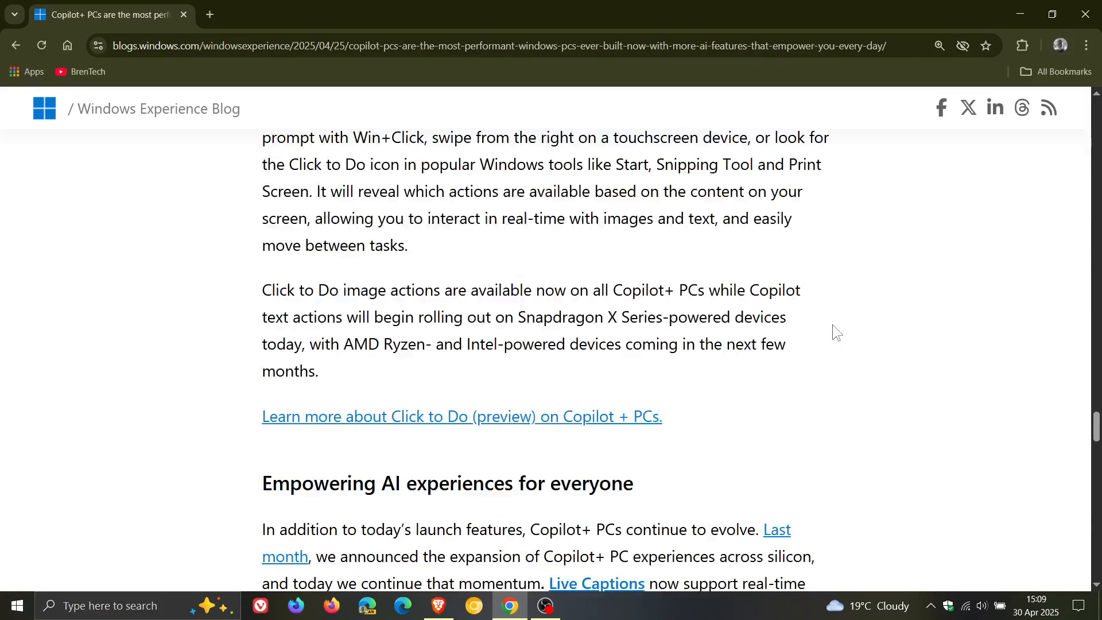
scroll(down, 3)
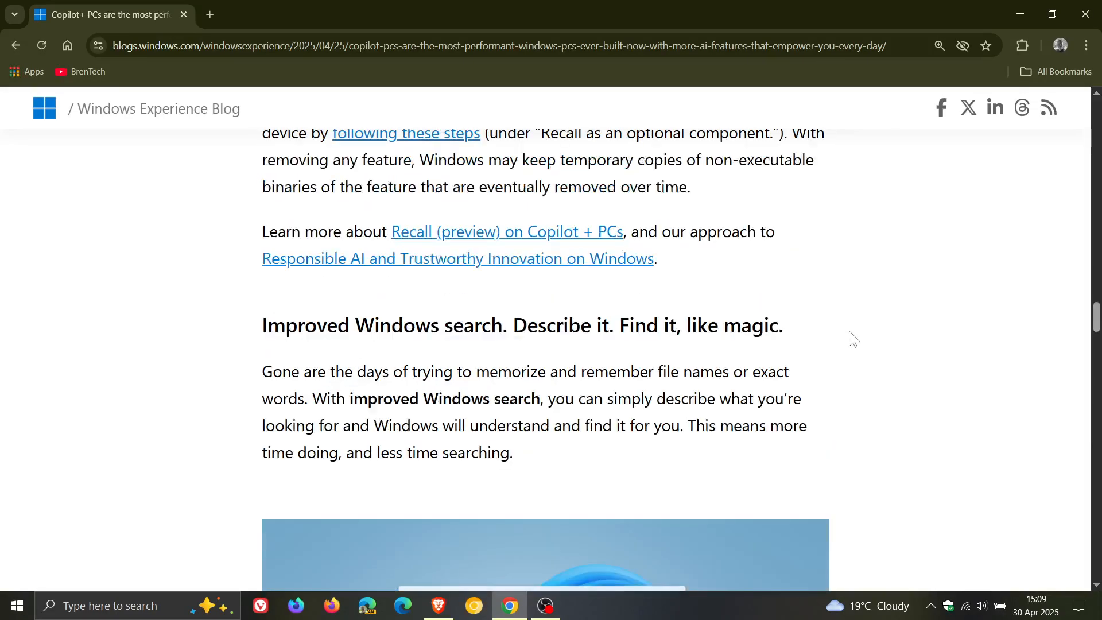
scroll(down, 3)
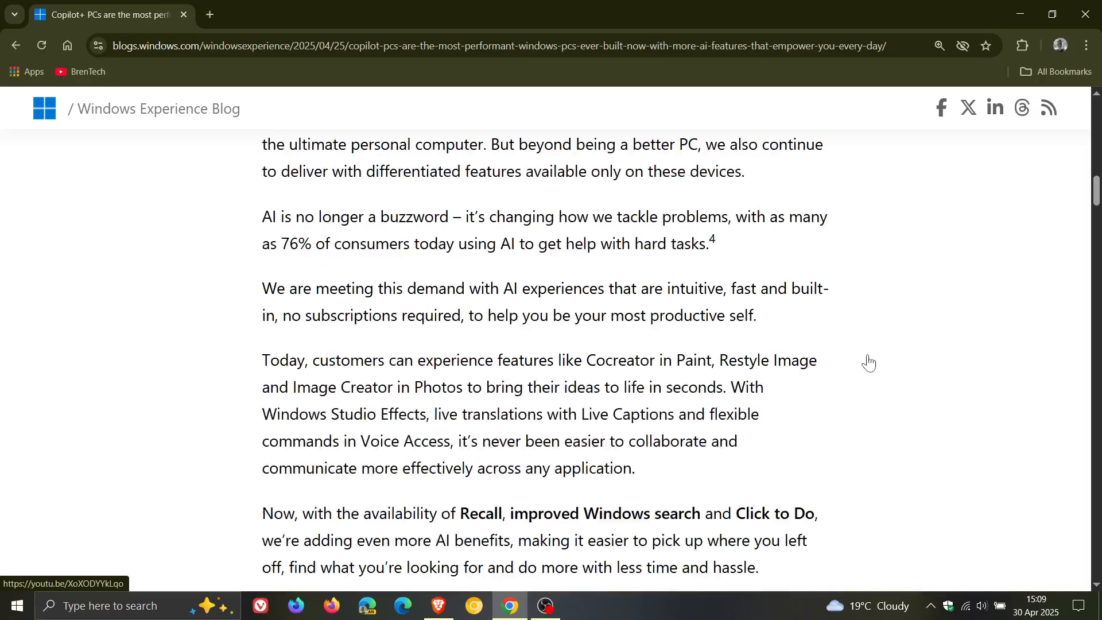
scroll(up, 3)
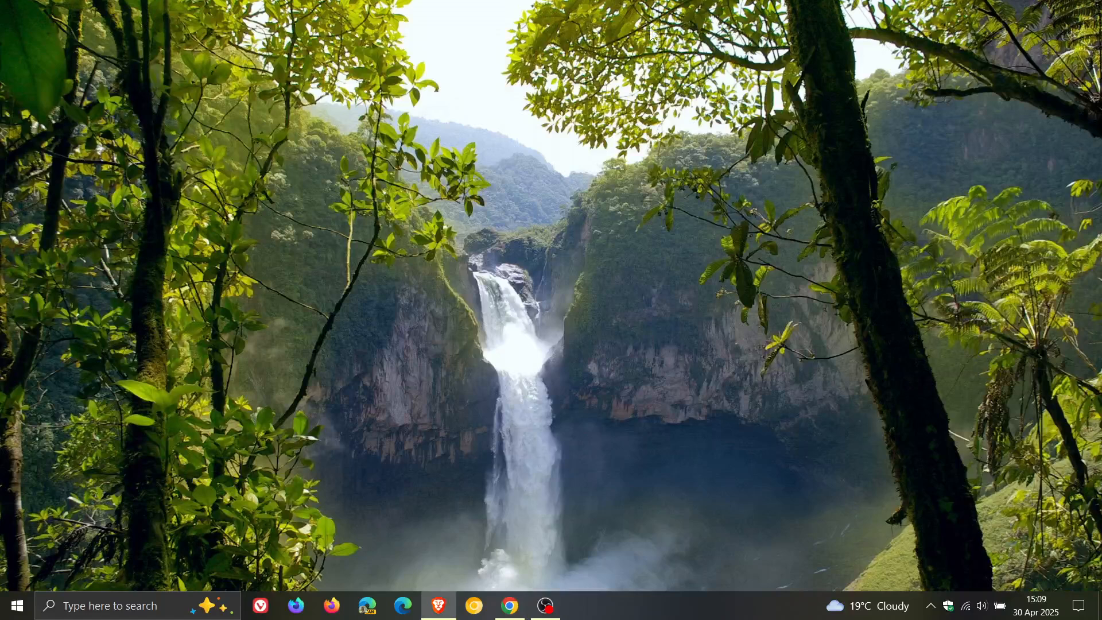
mouse_move(629, 196)
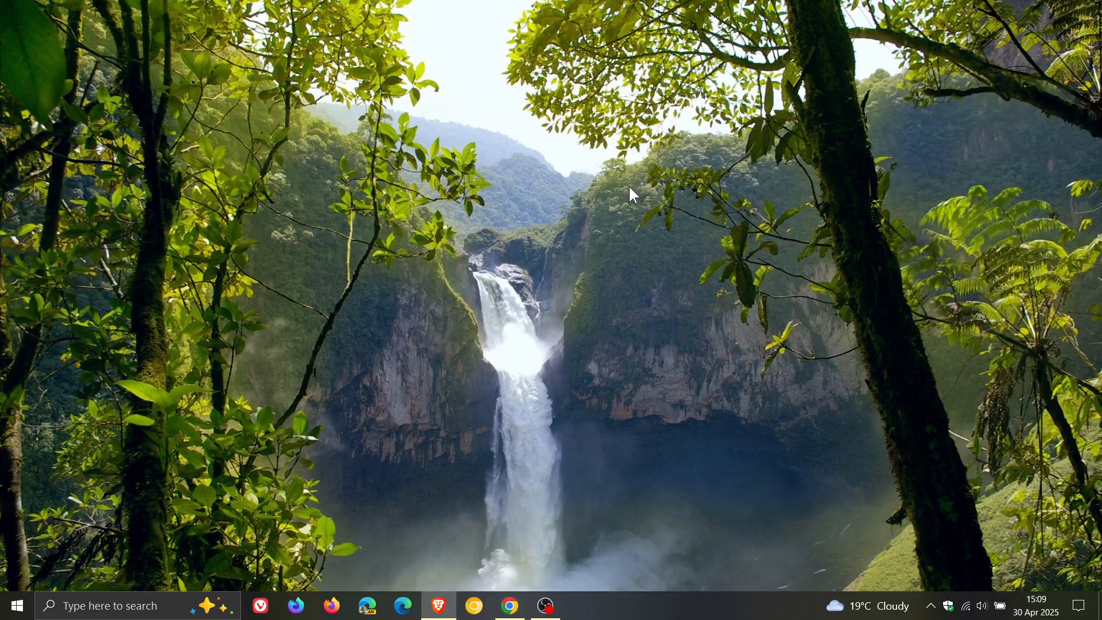